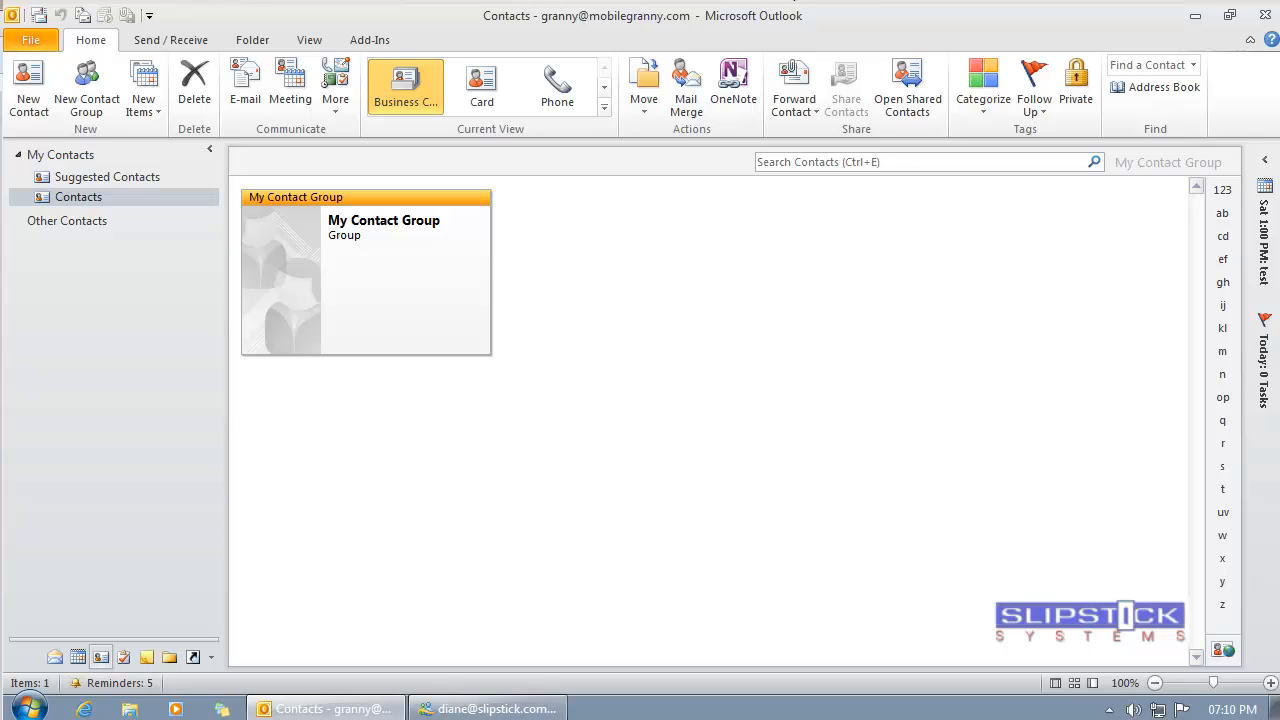
mouse_move(72, 90)
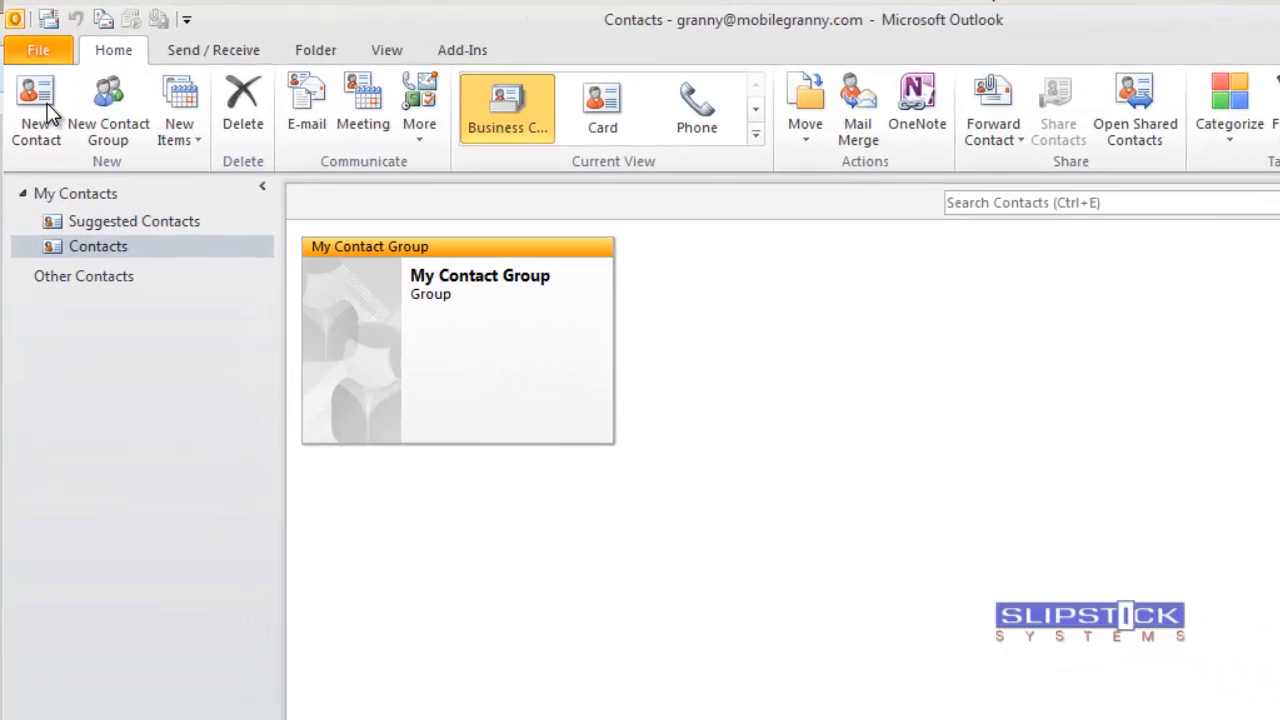
Step: Start a new blank contact from the Contacts folder's Home tab
left_click(36, 100)
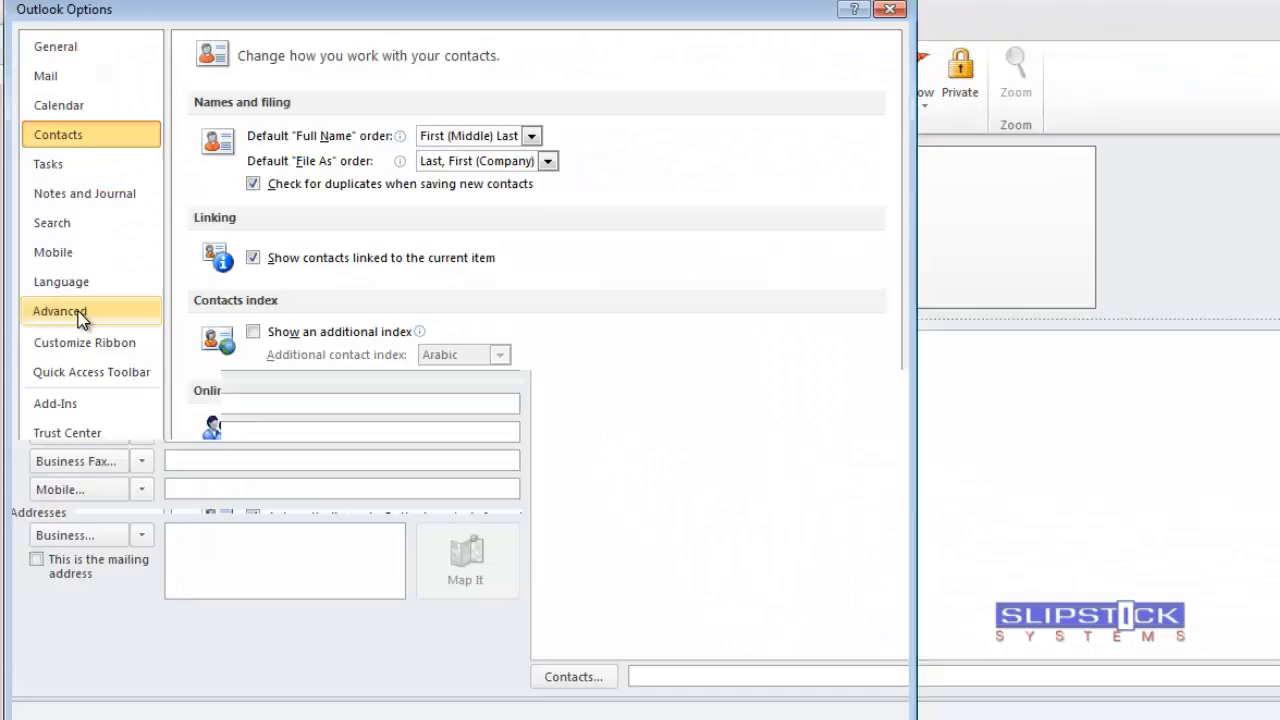
Step: Enable the Developer tab in the ribbon customization settings
left_click(84, 327)
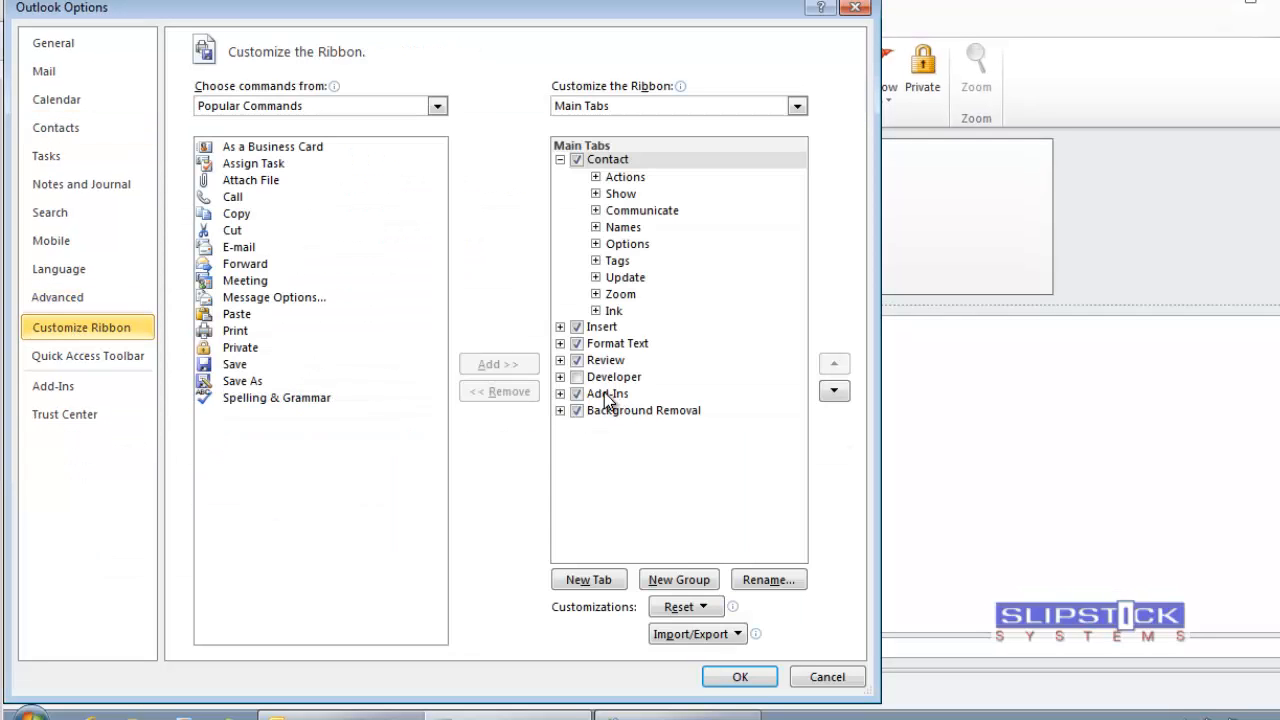
left_click(578, 377)
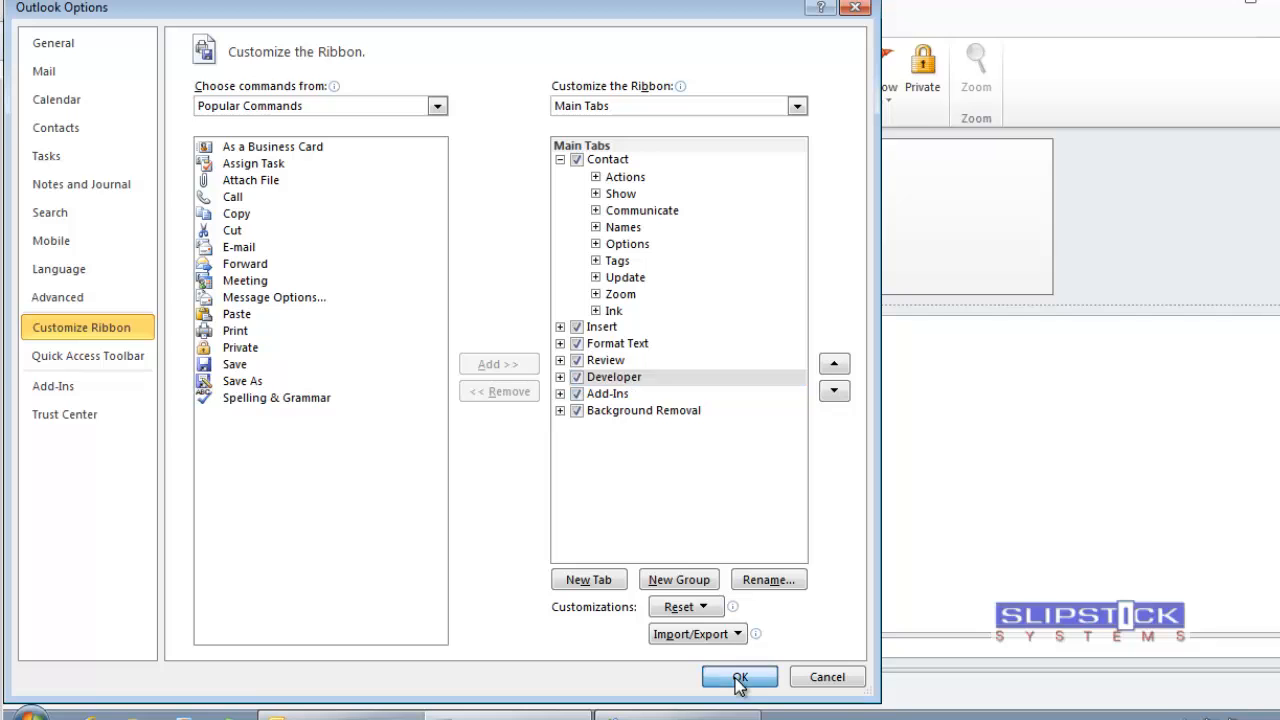
left_click(740, 677)
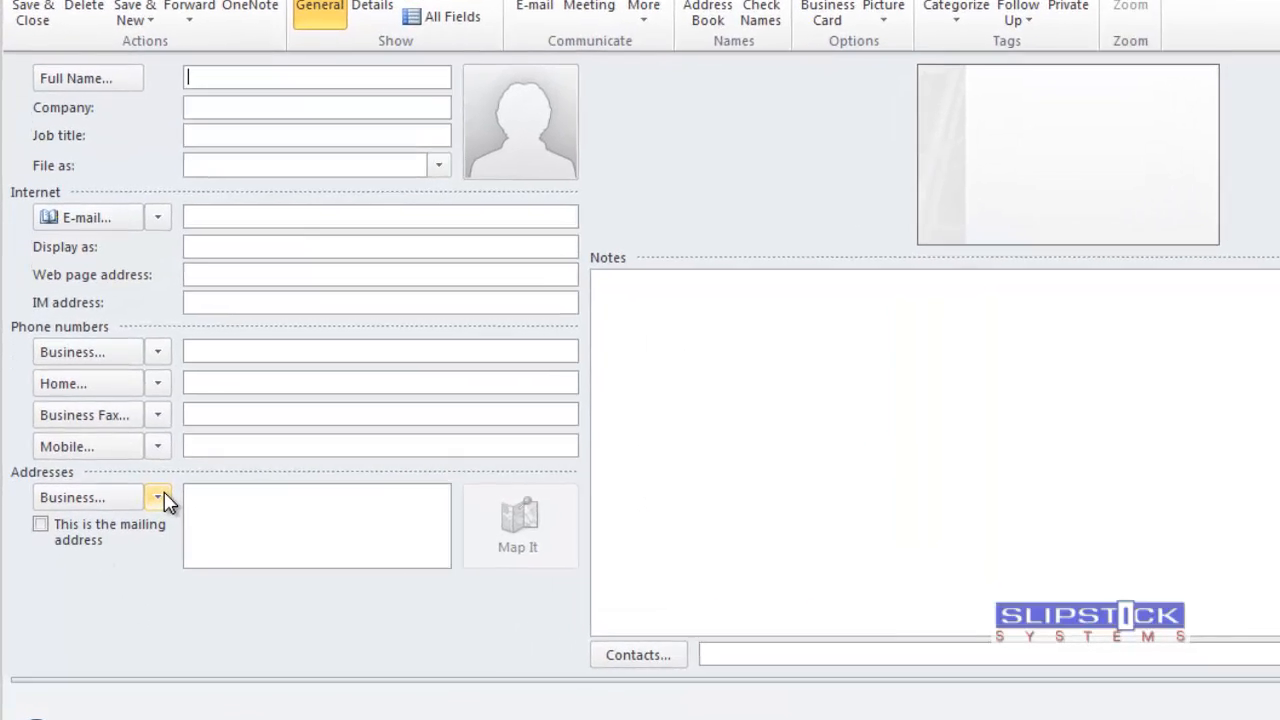
Step: Switch the contact form's address type to Home
left_click(158, 497)
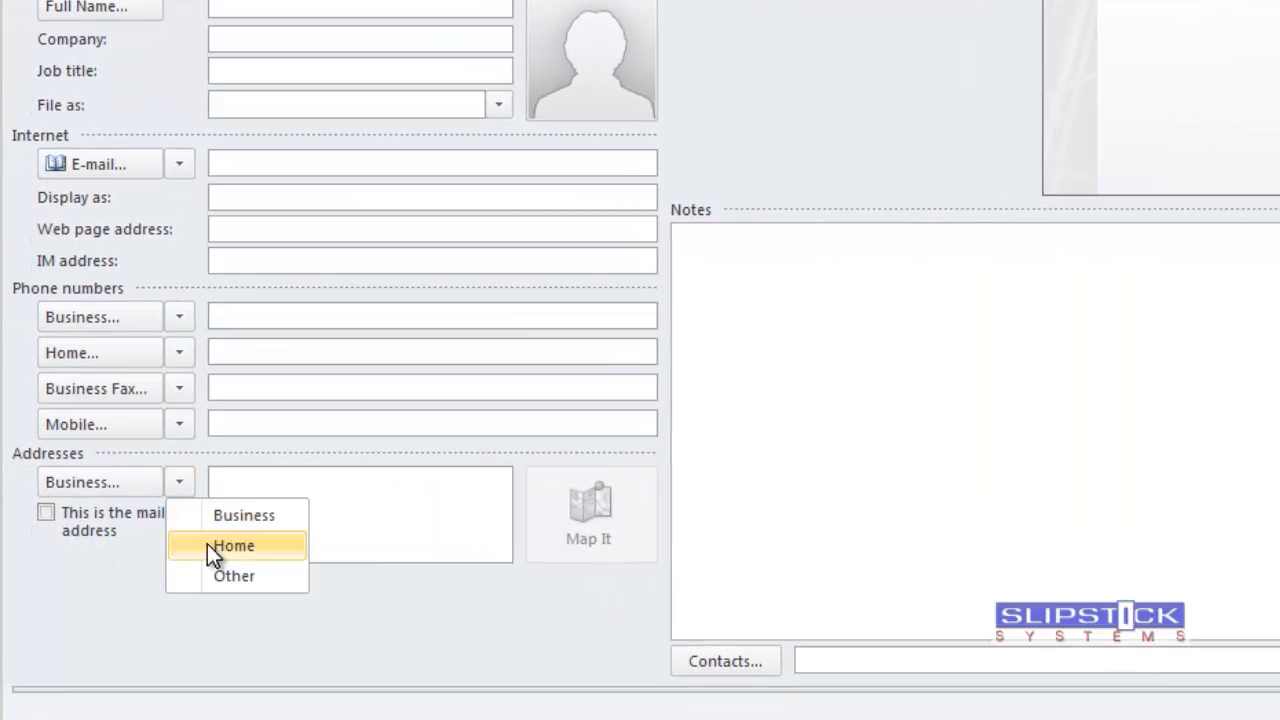
left_click(234, 545)
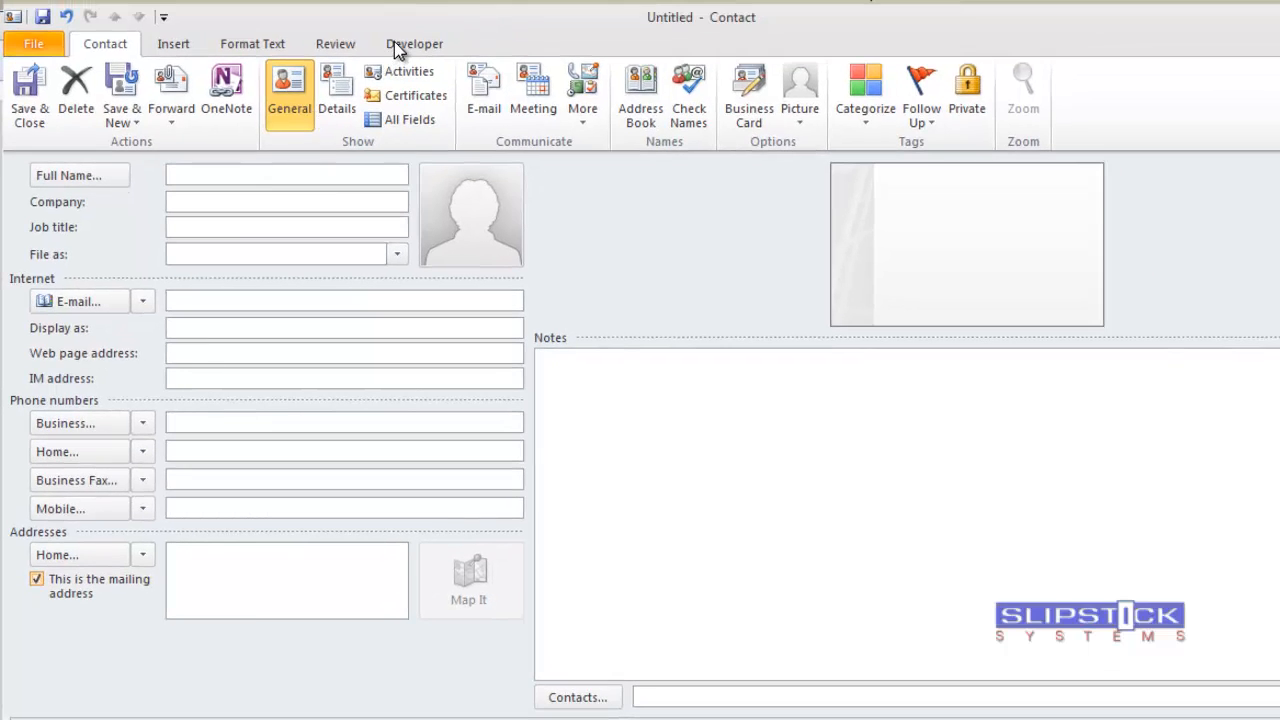
Step: Publish the contact form to the Contacts folder with display name 'Home'
left_click(411, 43)
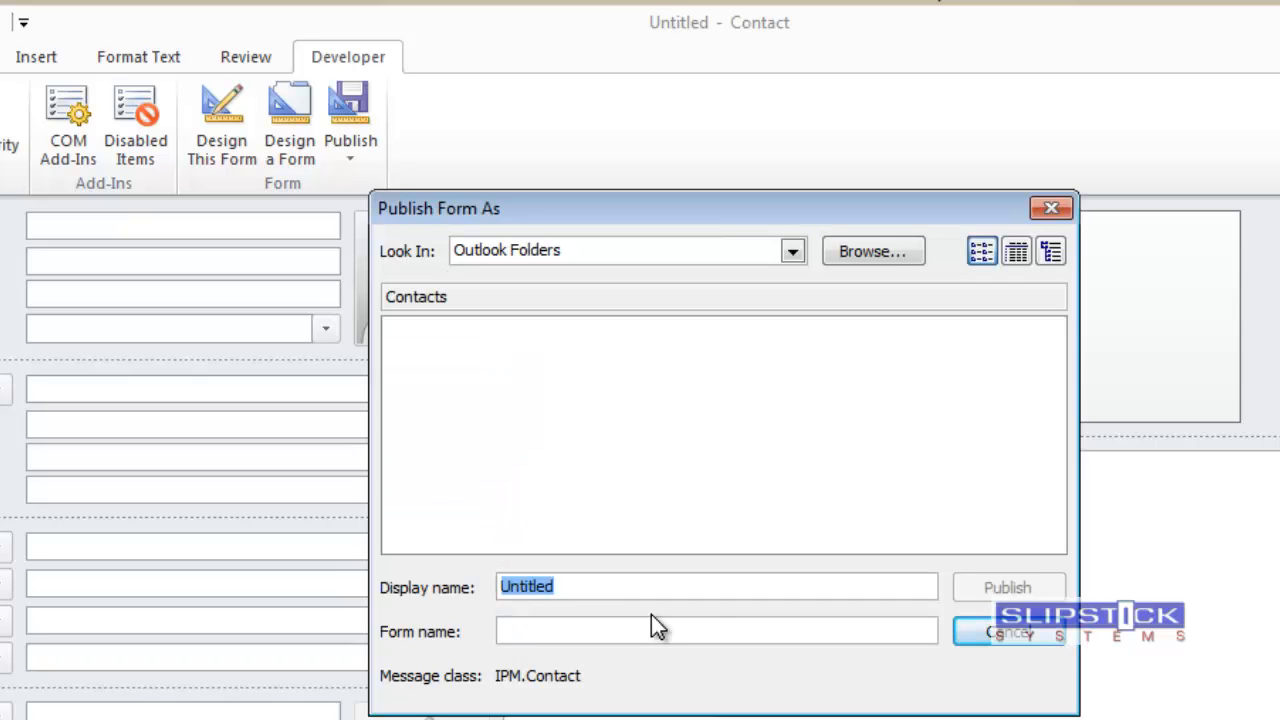
type("Home")
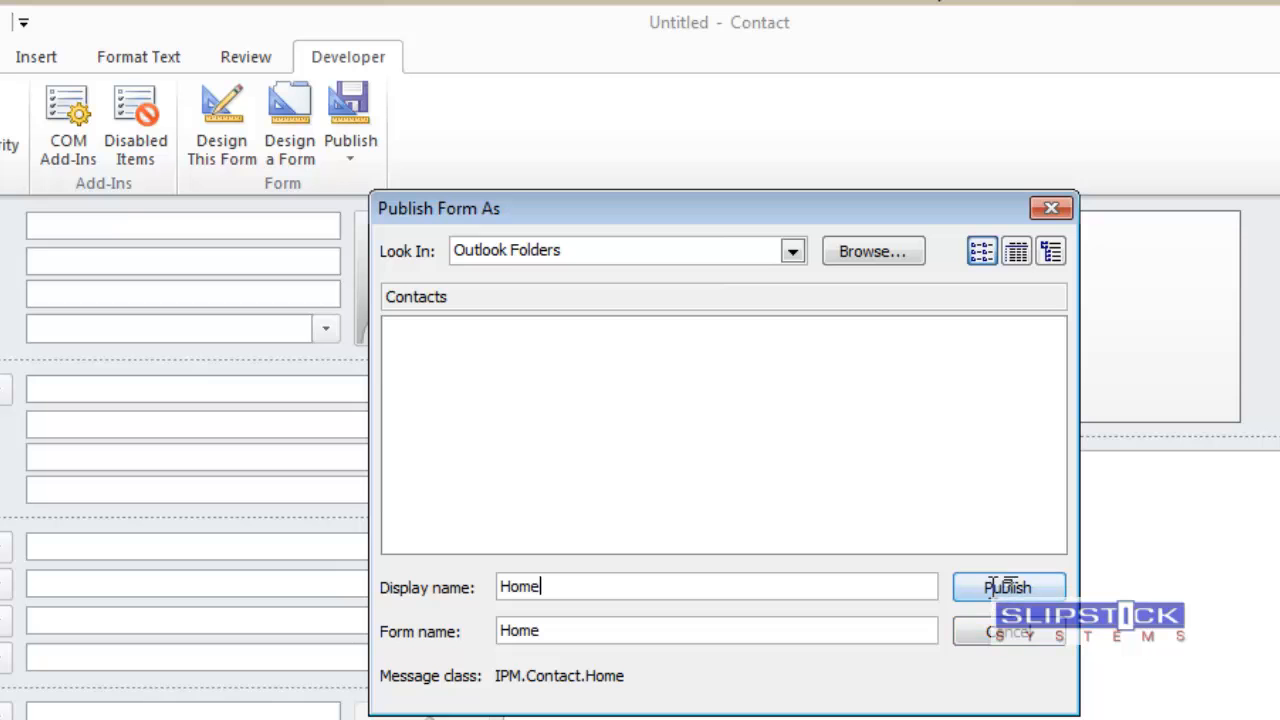
left_click(1014, 587)
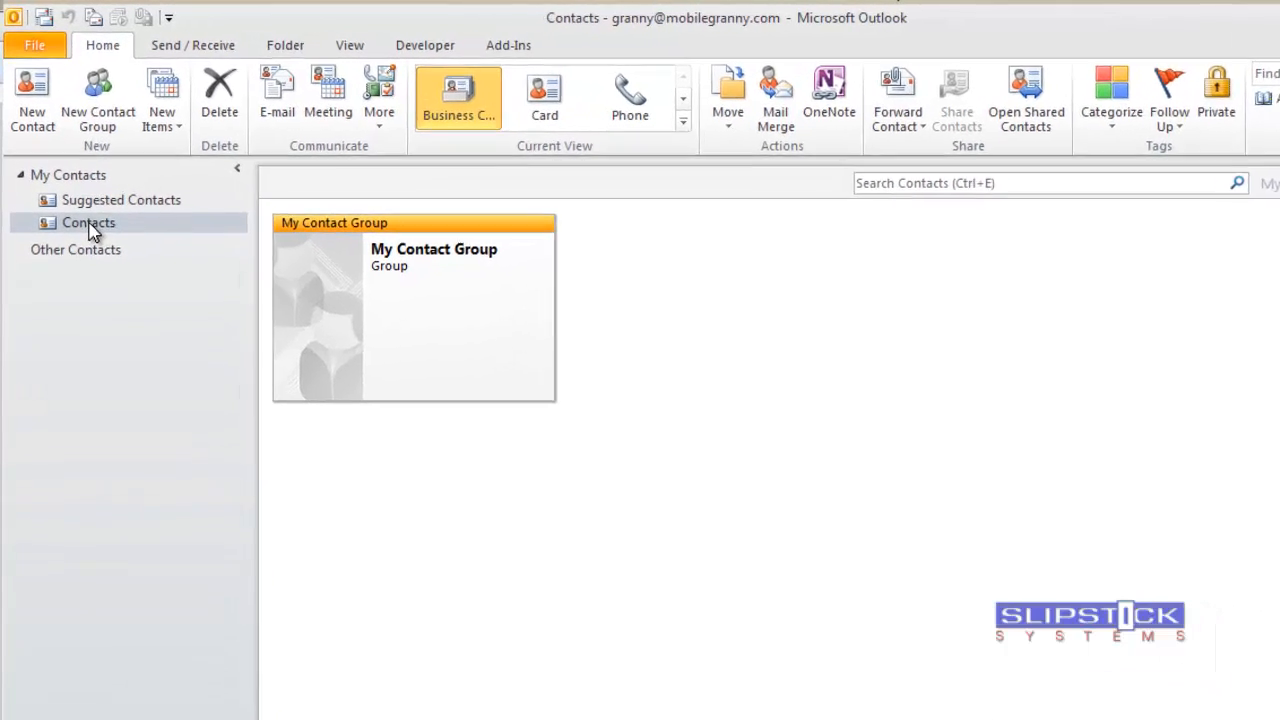
Step: In Contacts folder properties, set 'When posting to this folder, use' to the Home form
right_click(88, 222)
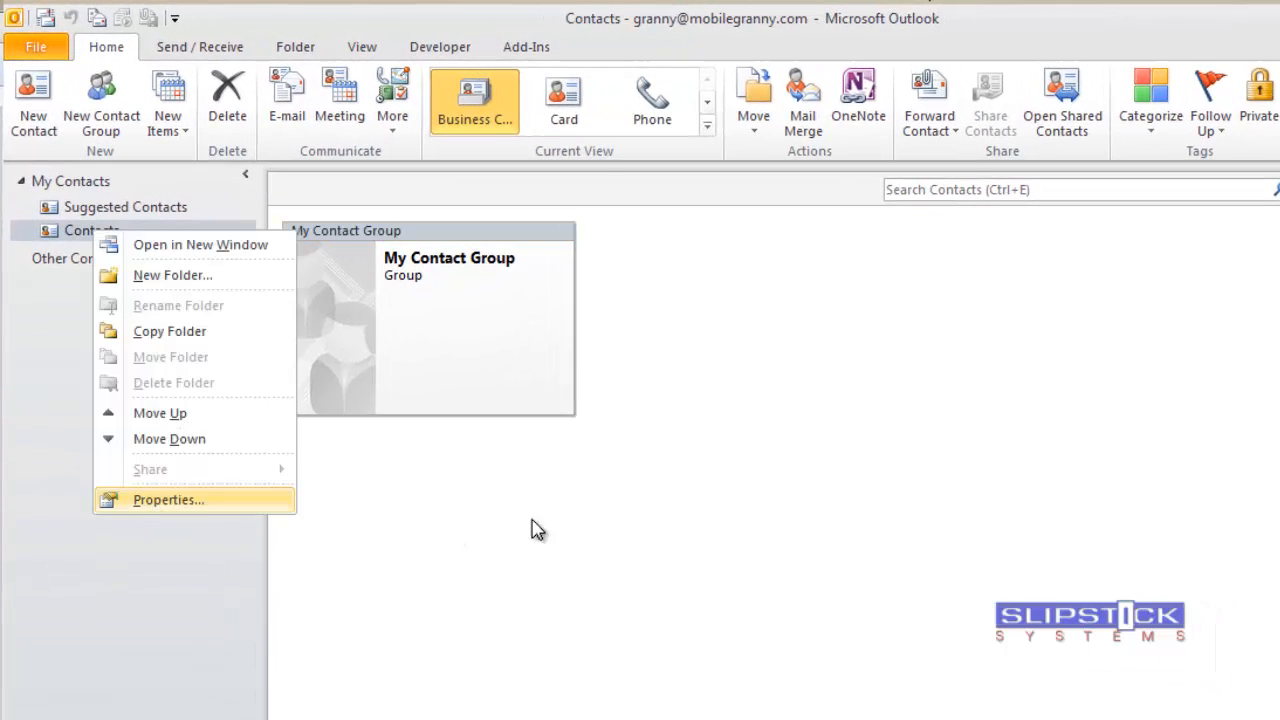
left_click(166, 500)
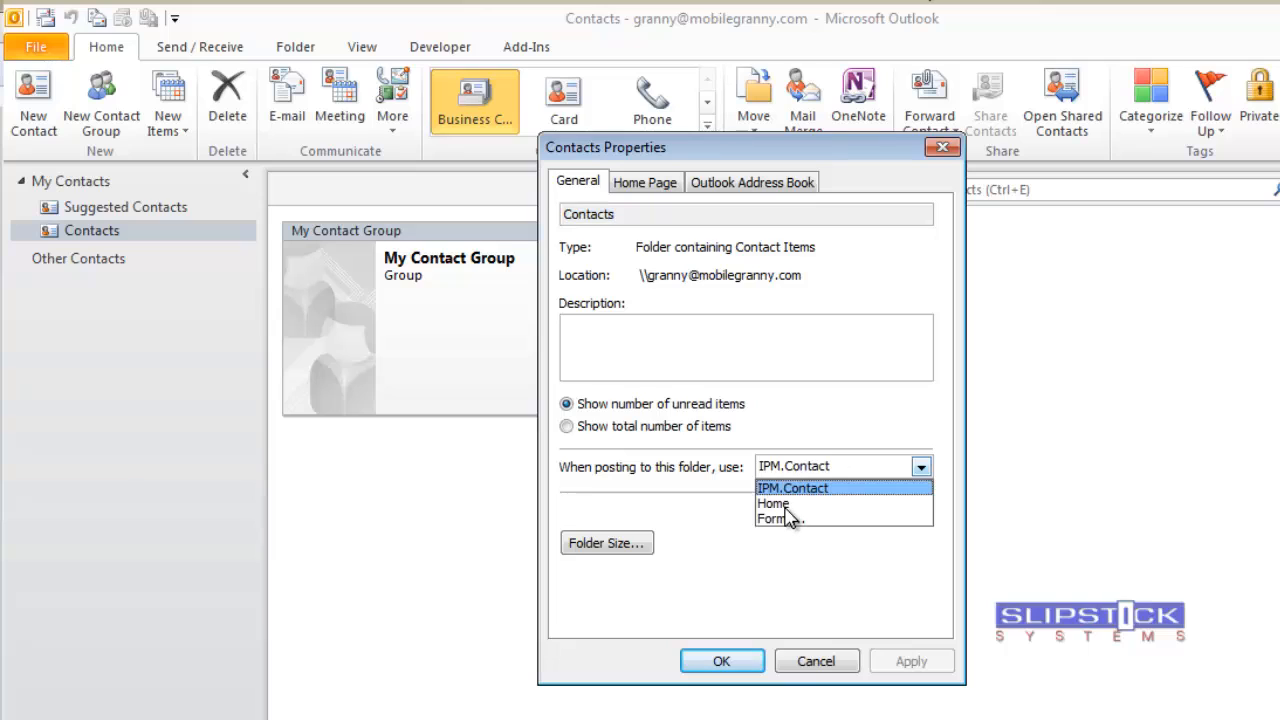
left_click(770, 504)
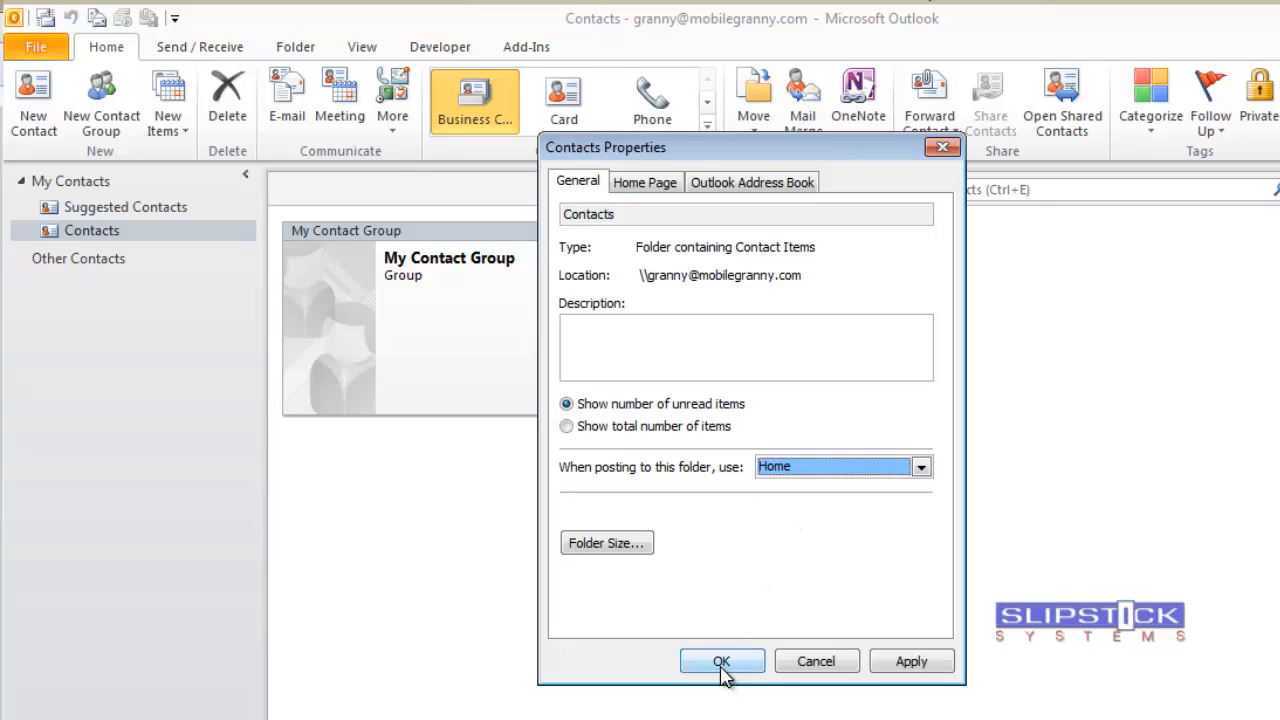
left_click(715, 661)
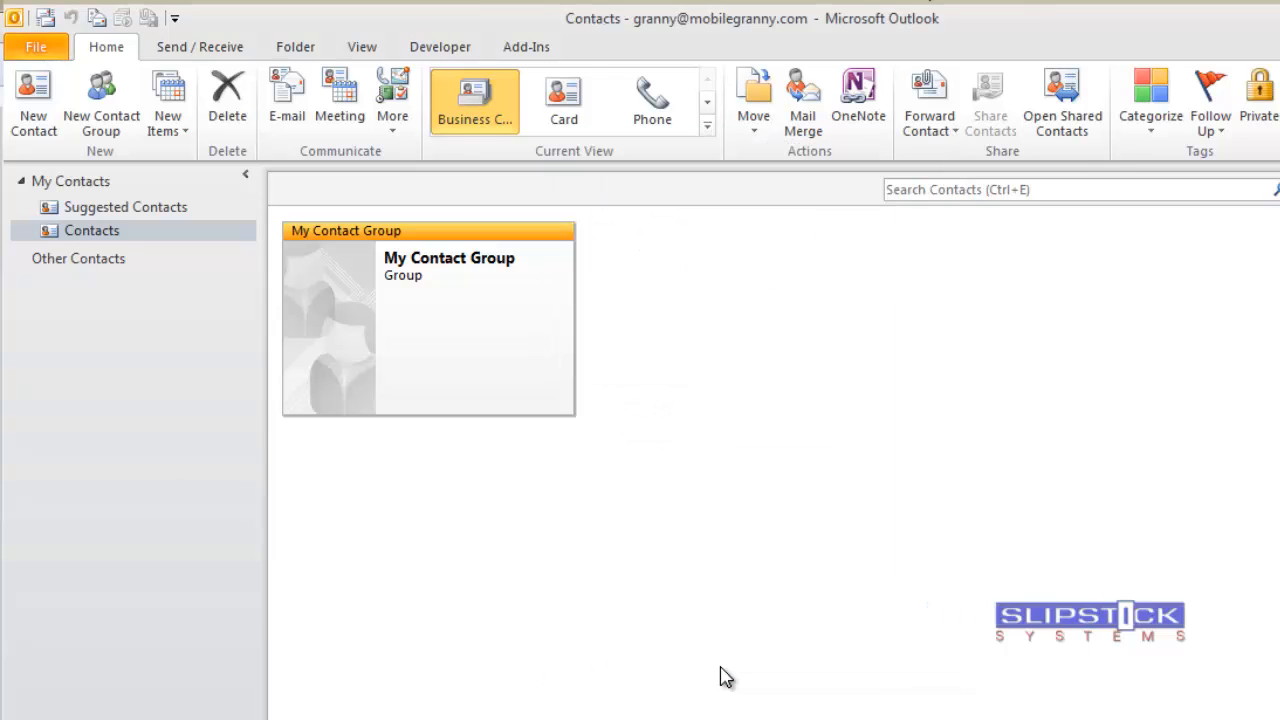
mouse_move(98, 375)
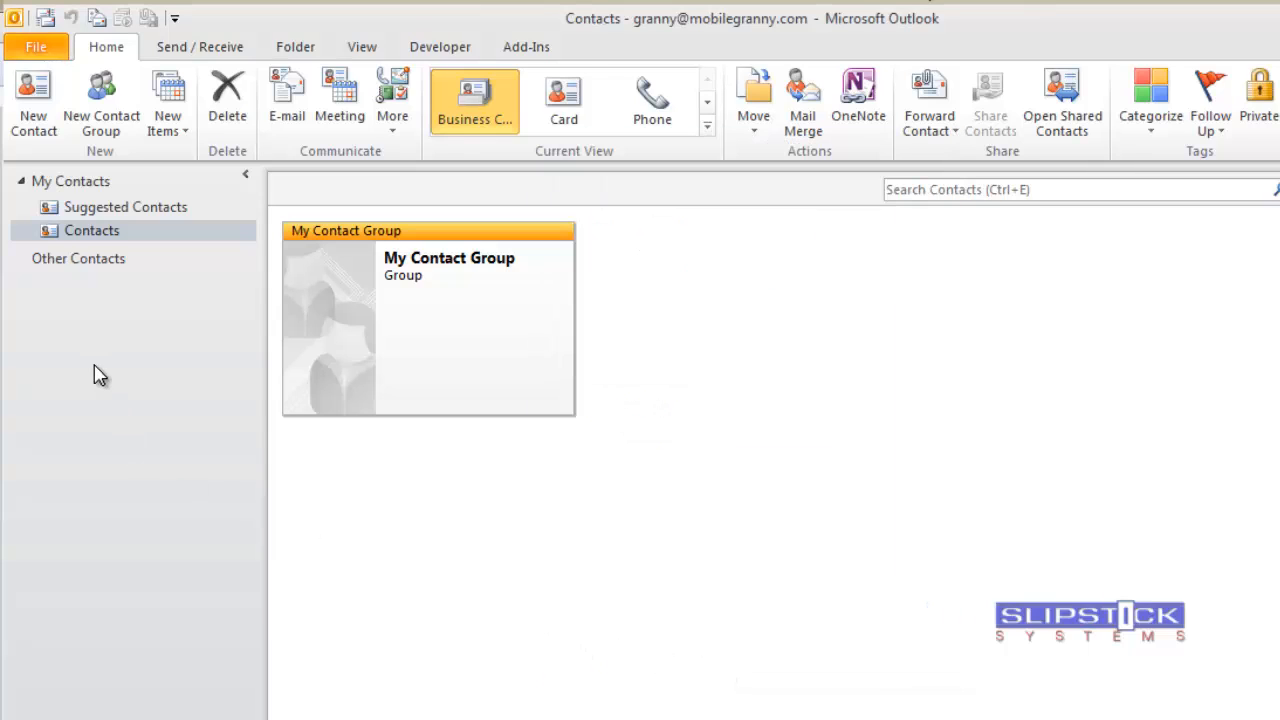